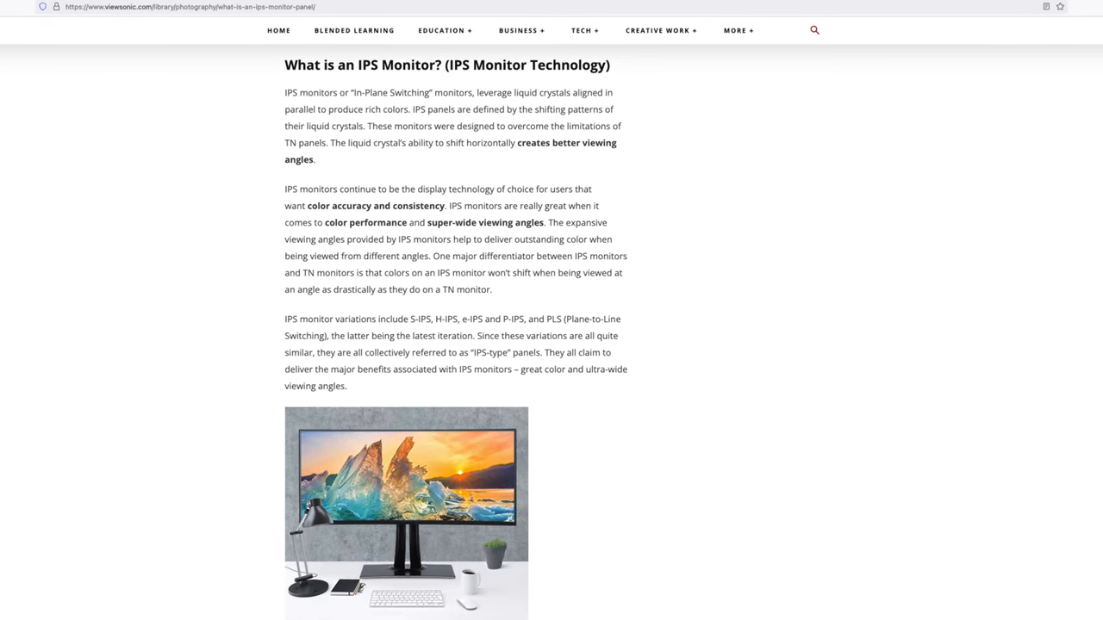
pyautogui.scroll(-3)
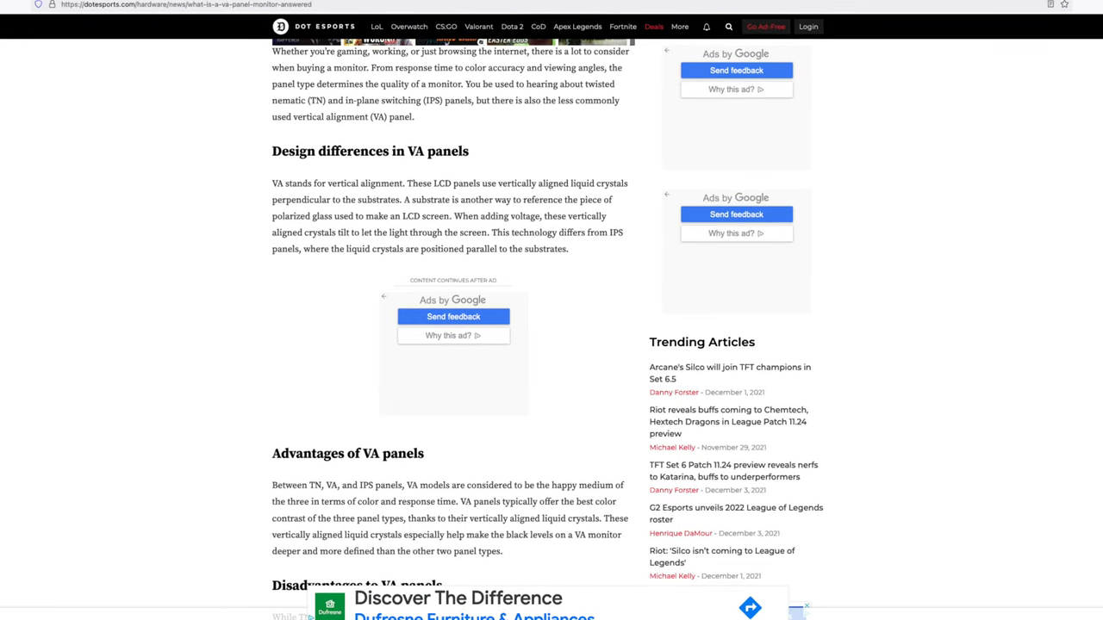
pyautogui.scroll(-3)
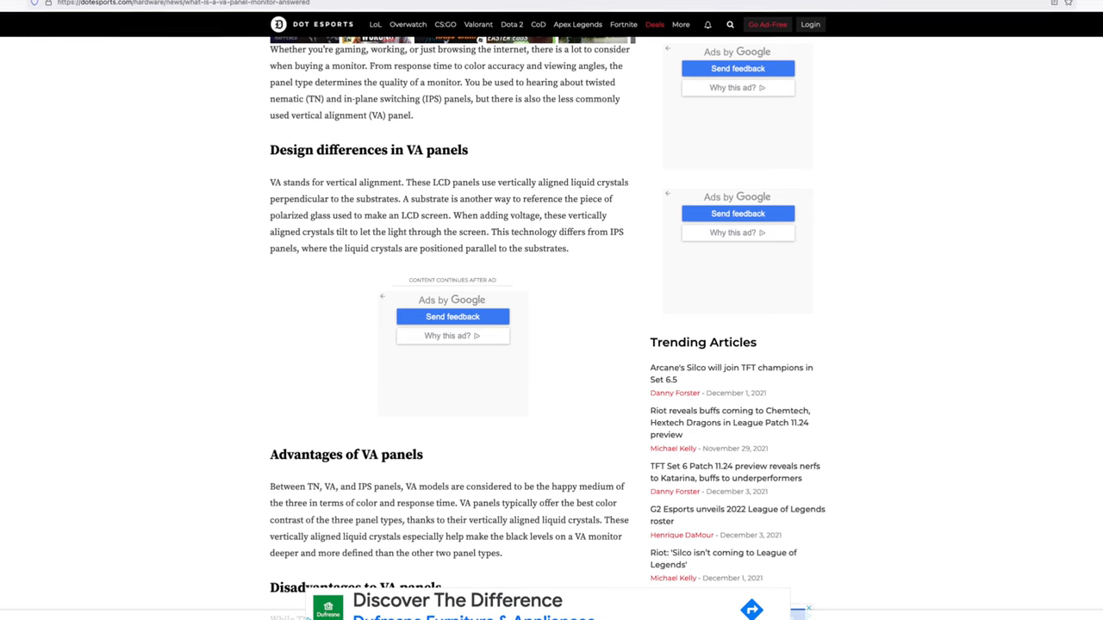